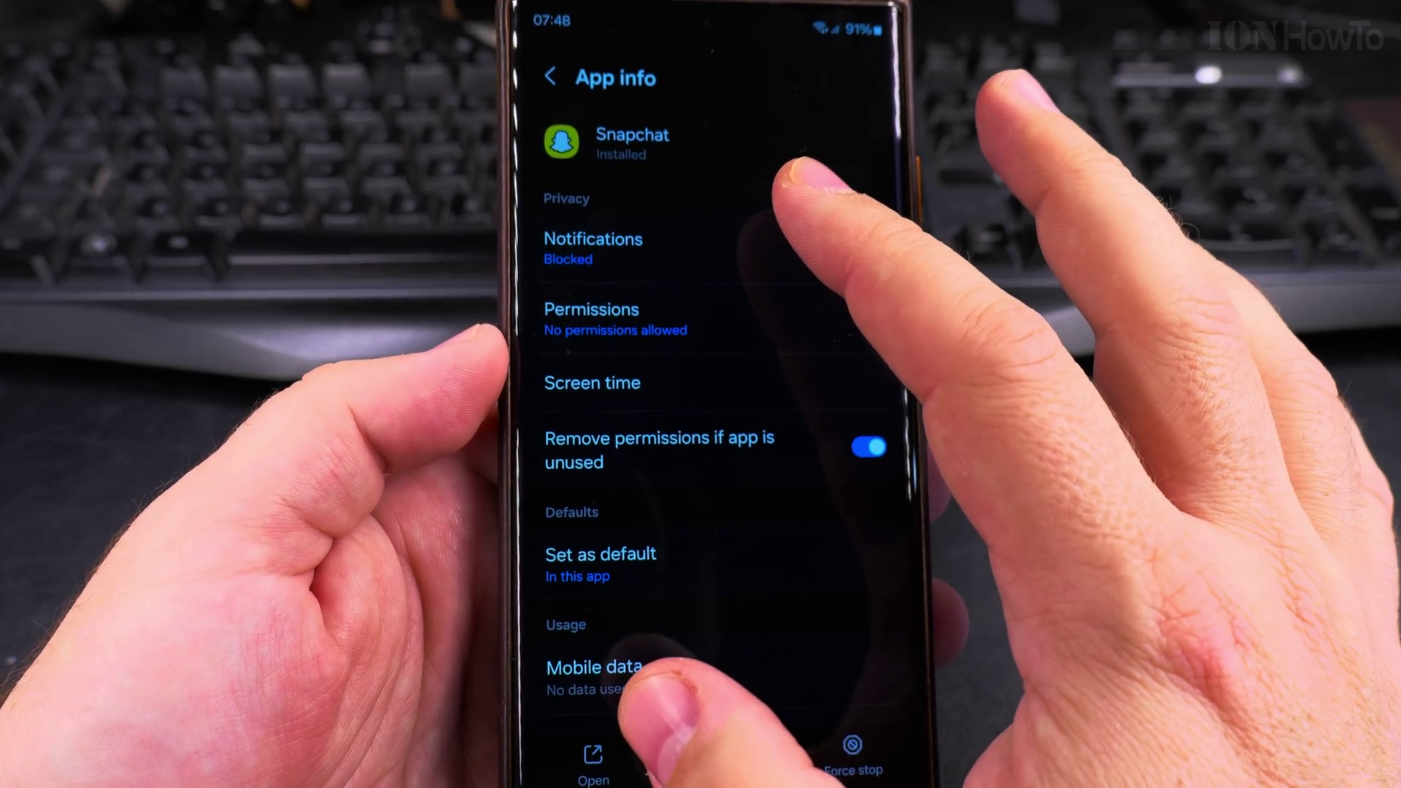
scroll(down, 3)
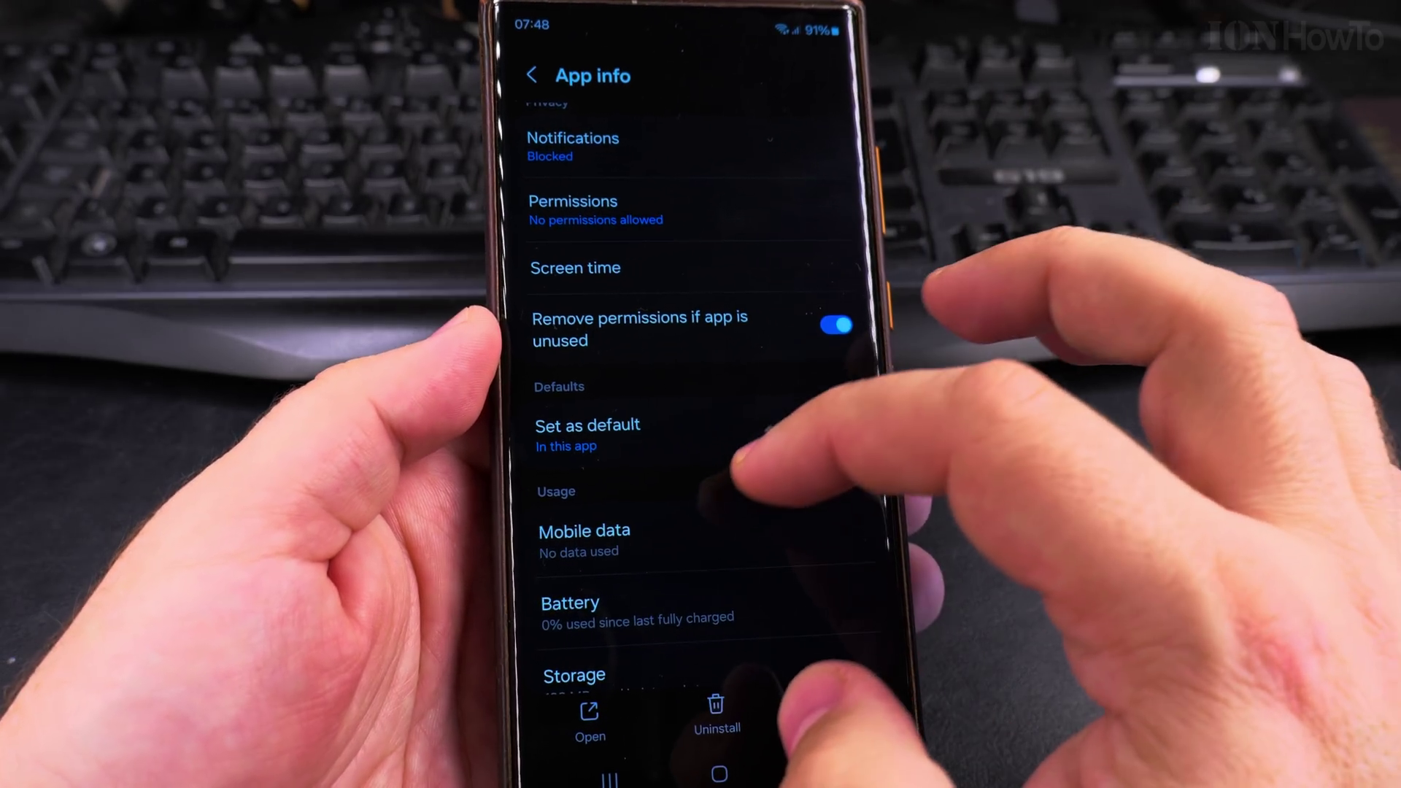
scroll(down, 3)
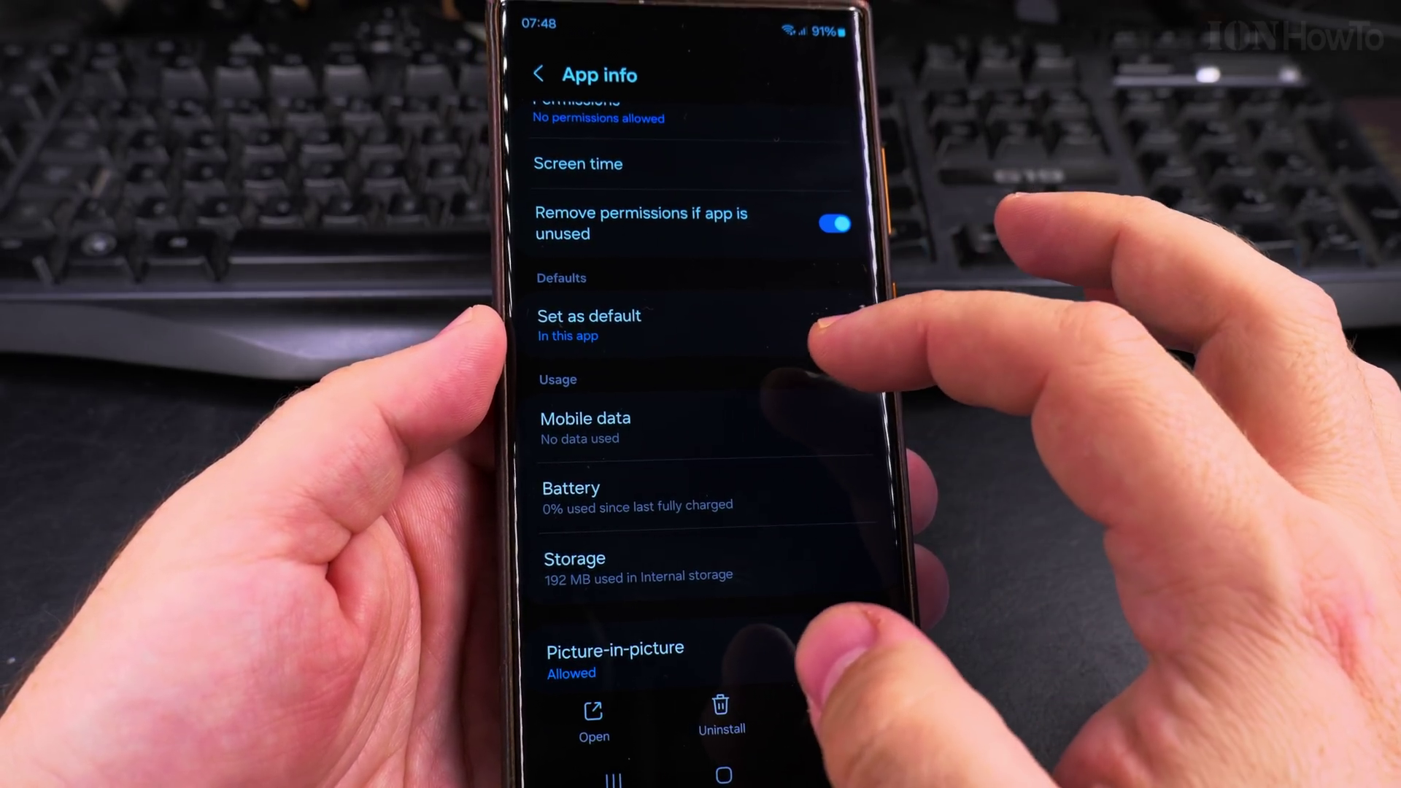